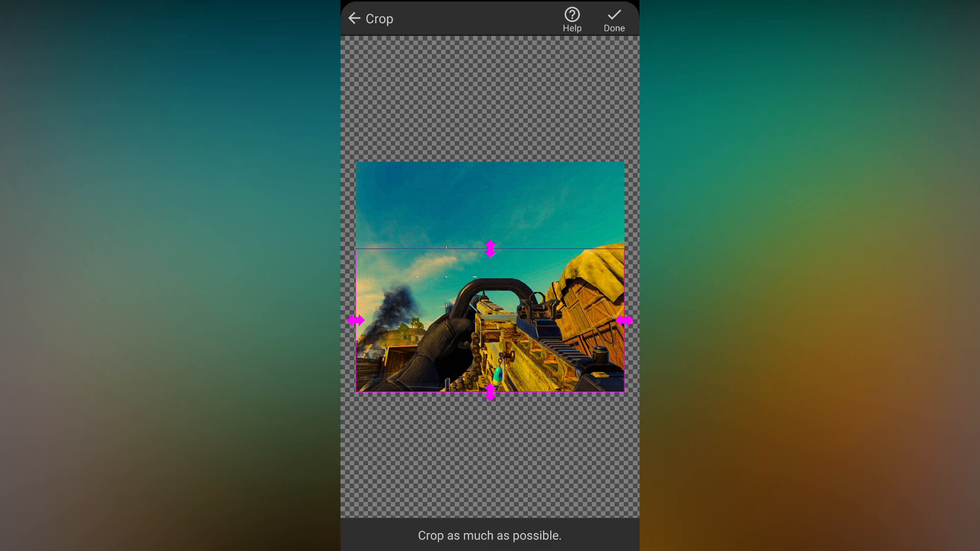
# - Crop the screenshot down to the gun and lower scene, cutting away most of the sky
pyautogui.click(613, 19)
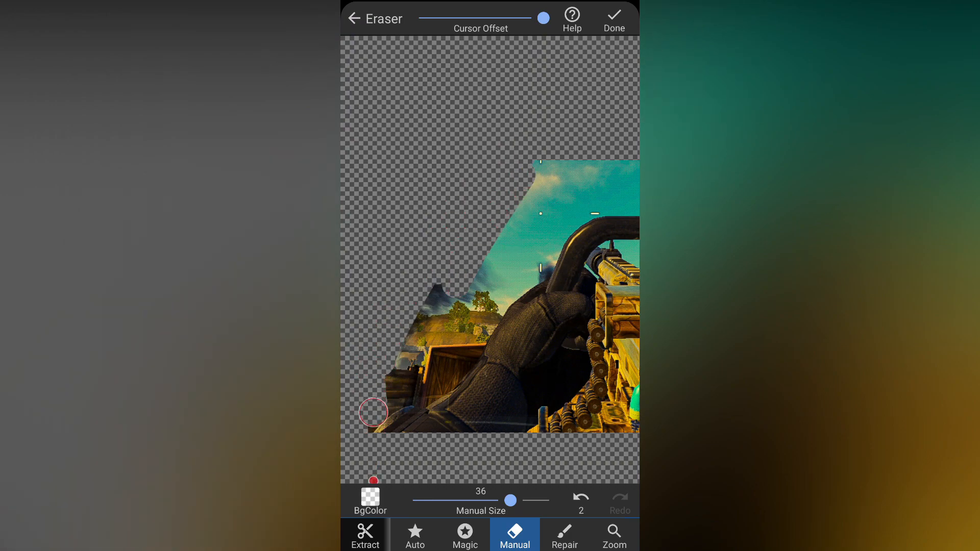
# - Erase the sky, smoke and crates around the gold gun and gloved hand
pyautogui.click(464, 535)
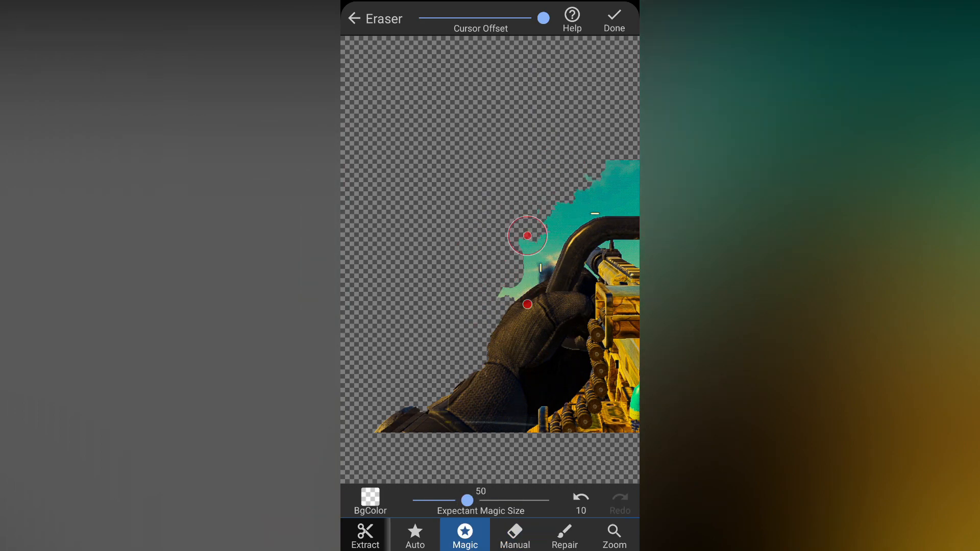
pyautogui.click(526, 236)
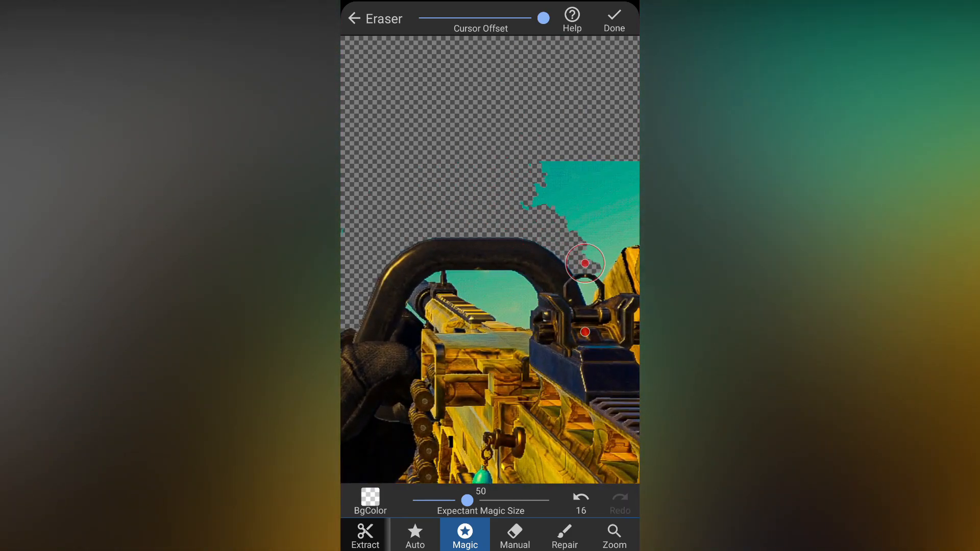
pyautogui.click(514, 535)
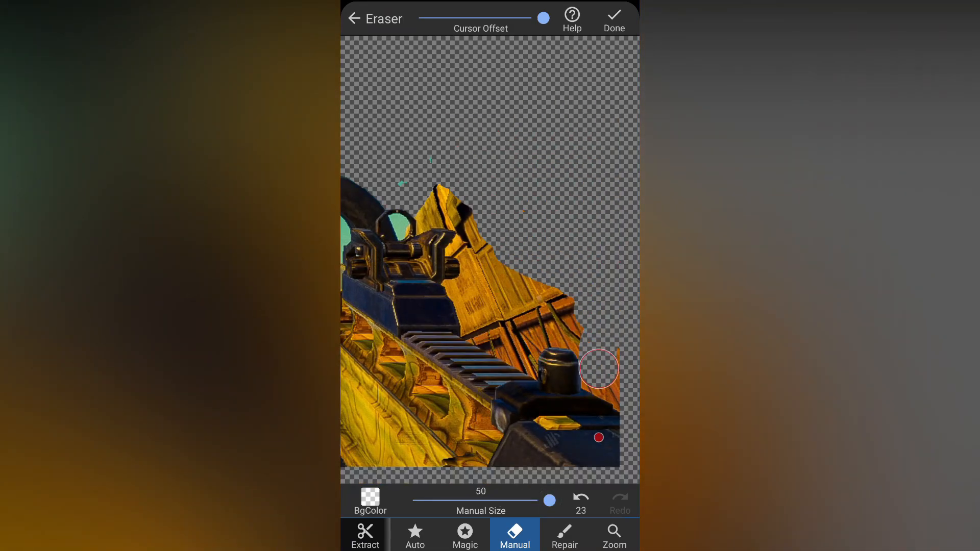
pyautogui.click(464, 534)
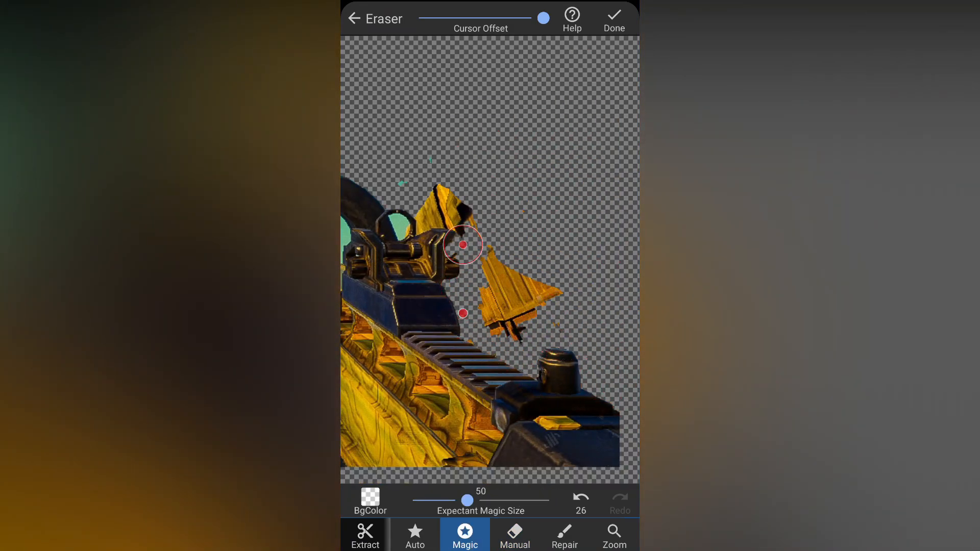
pyautogui.click(462, 246)
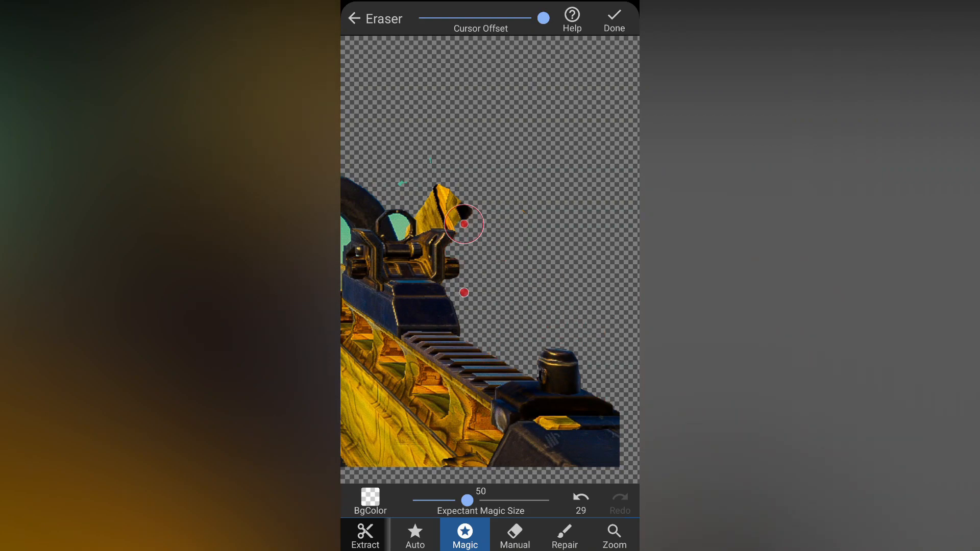
# - Repair the over-erased gun sight and save the finished gun cutout
pyautogui.click(563, 534)
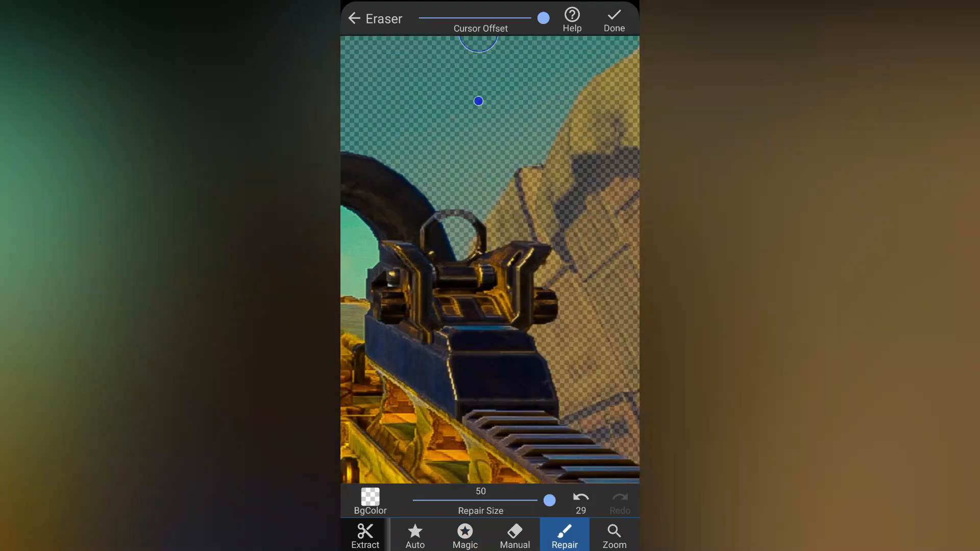
pyautogui.click(464, 536)
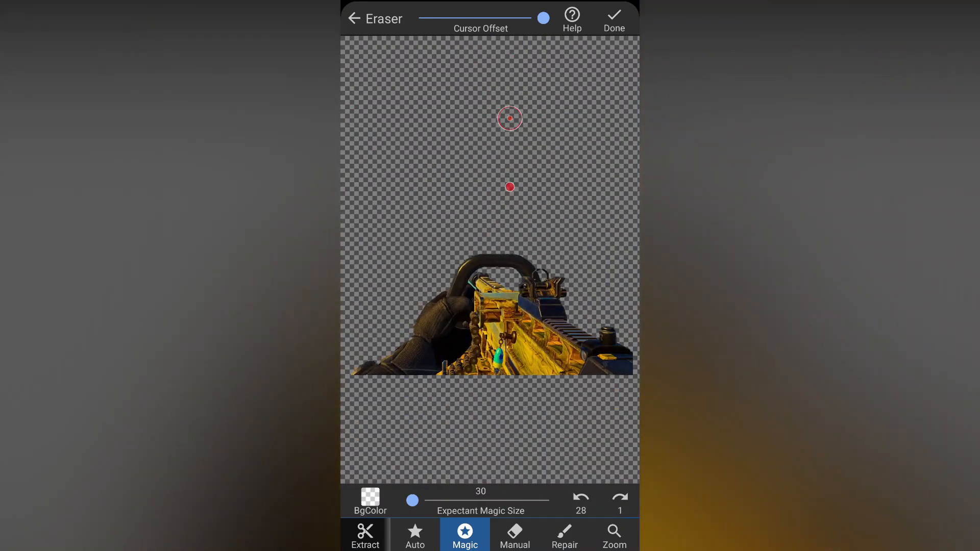
pyautogui.click(613, 19)
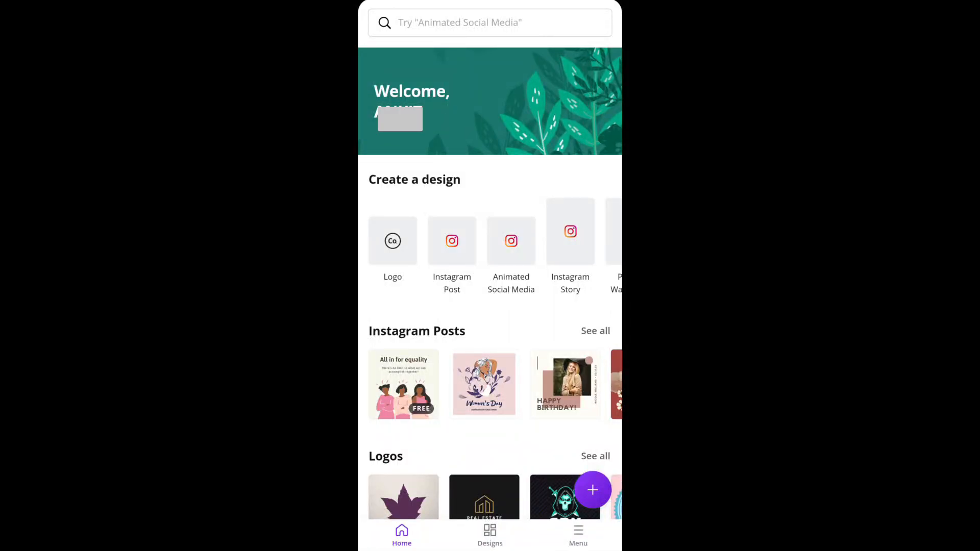
# - Search 'YouTube' among design types and create a YouTube Thumbnail design
pyautogui.click(489, 22)
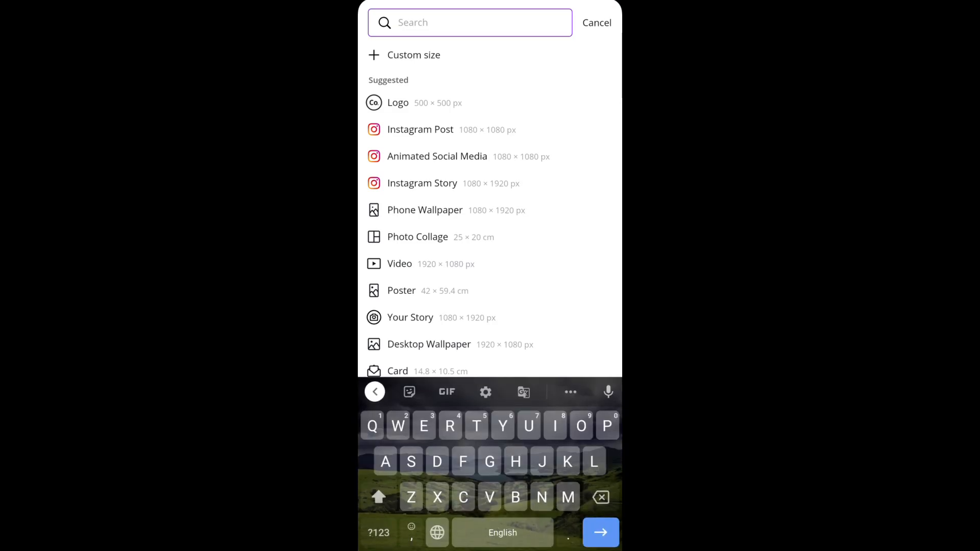
pyautogui.write('Your')
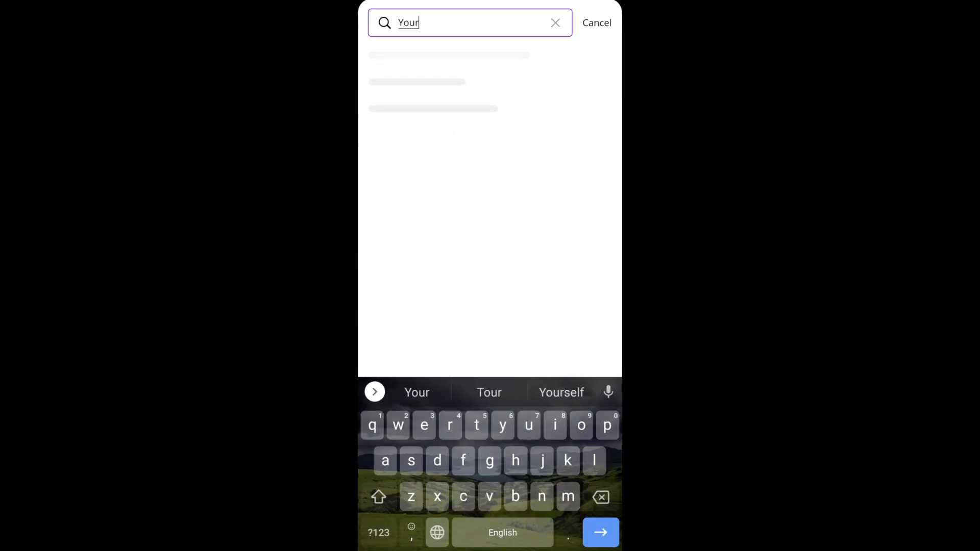
pyautogui.write('Tube')
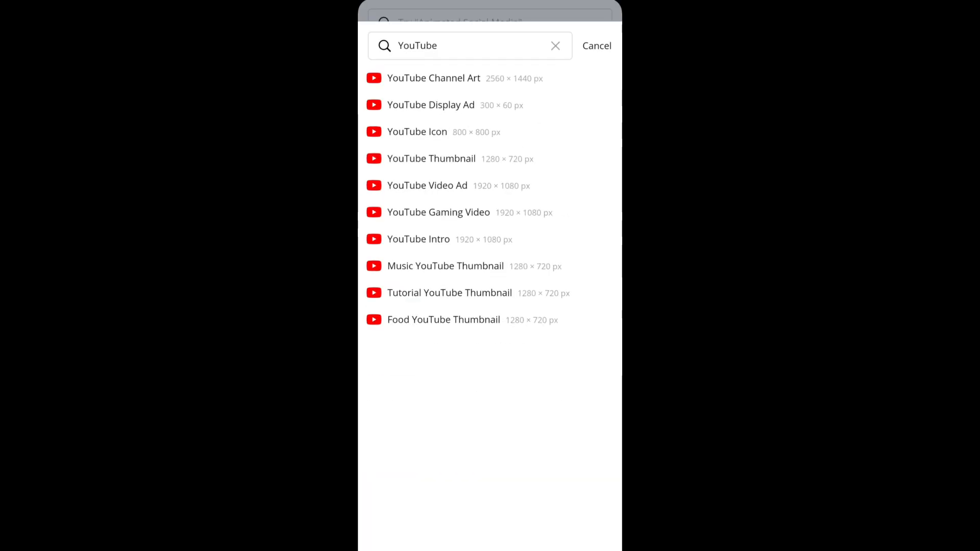
pyautogui.click(595, 45)
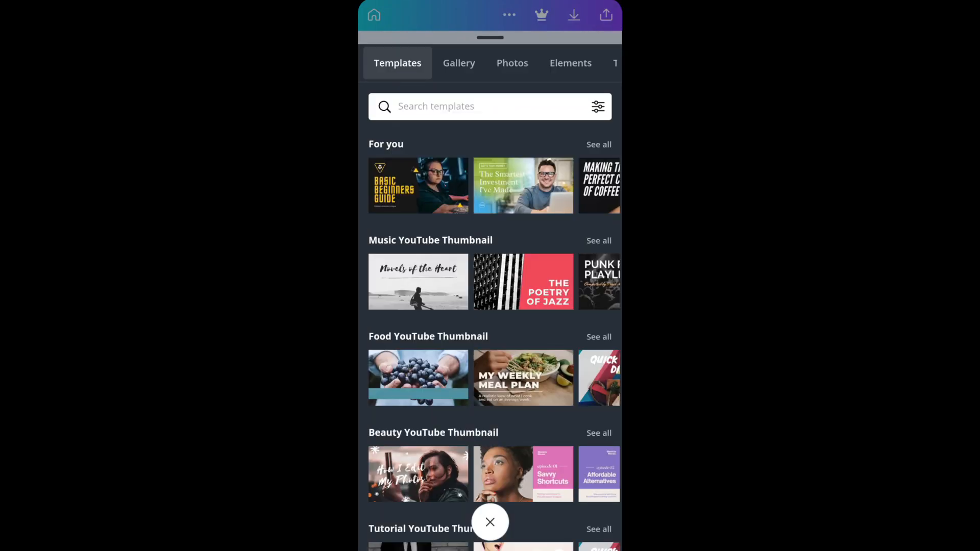
# - Add the battlefield photo as the background and blur it via effects
pyautogui.click(490, 521)
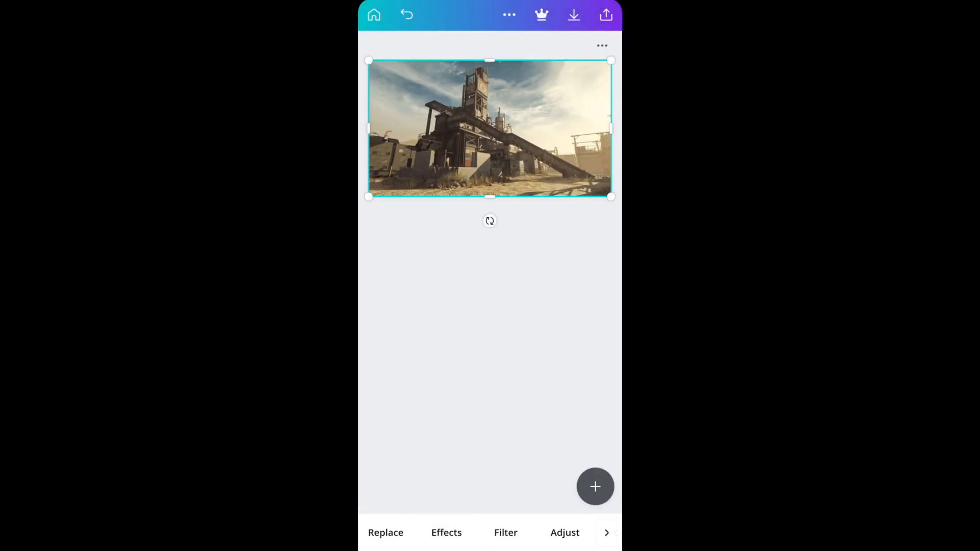
pyautogui.click(594, 487)
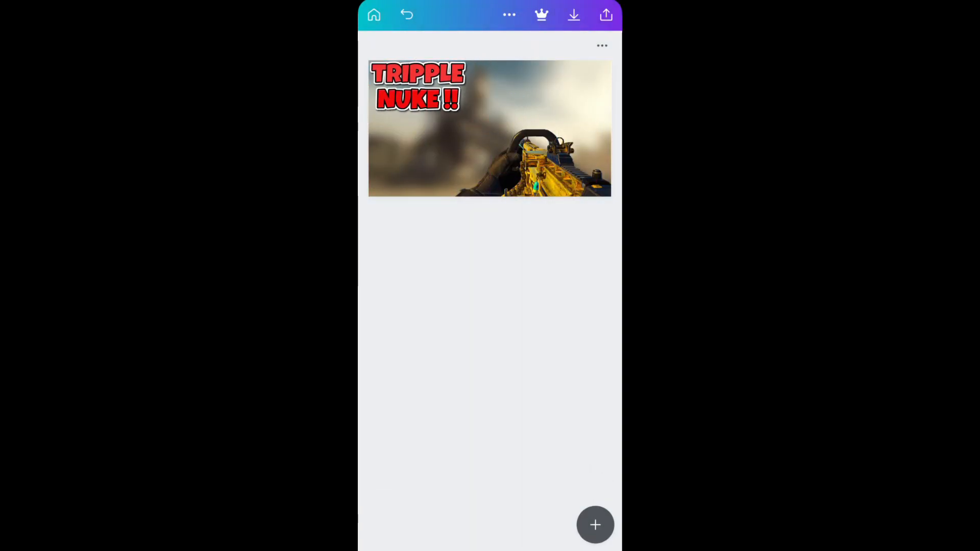
# - Add a small tilted eyes emoji under the title and enlarge the TRIPPLE NUKE !! headline
pyautogui.click(594, 524)
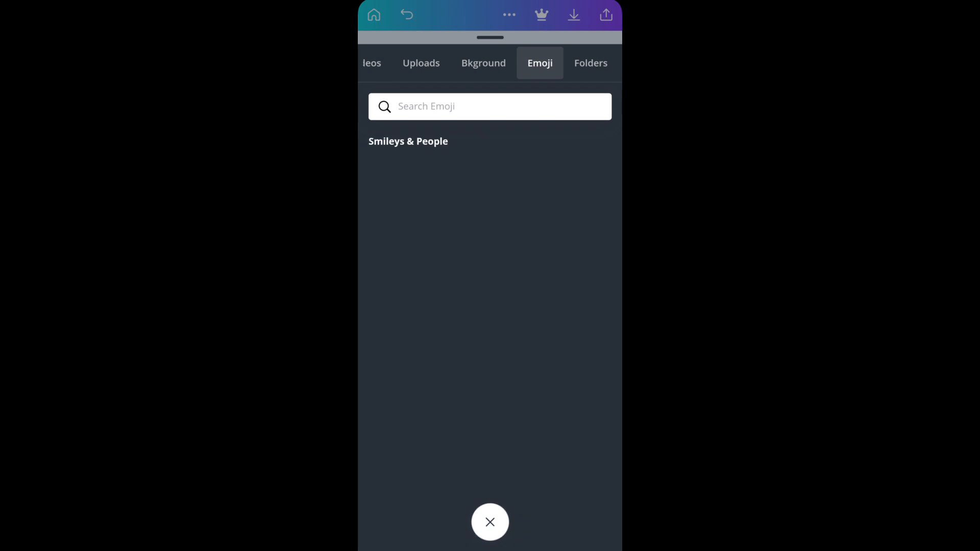
pyautogui.click(490, 521)
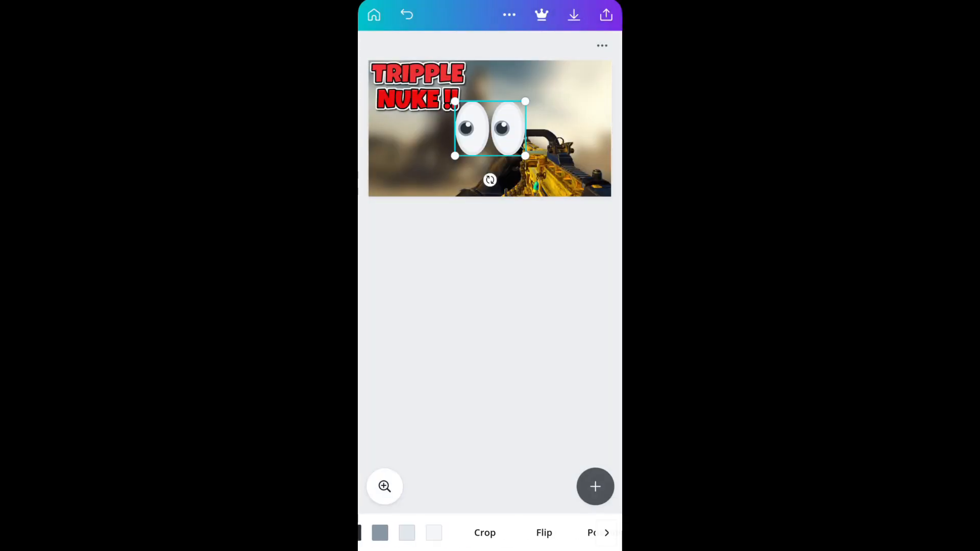
pyautogui.click(543, 533)
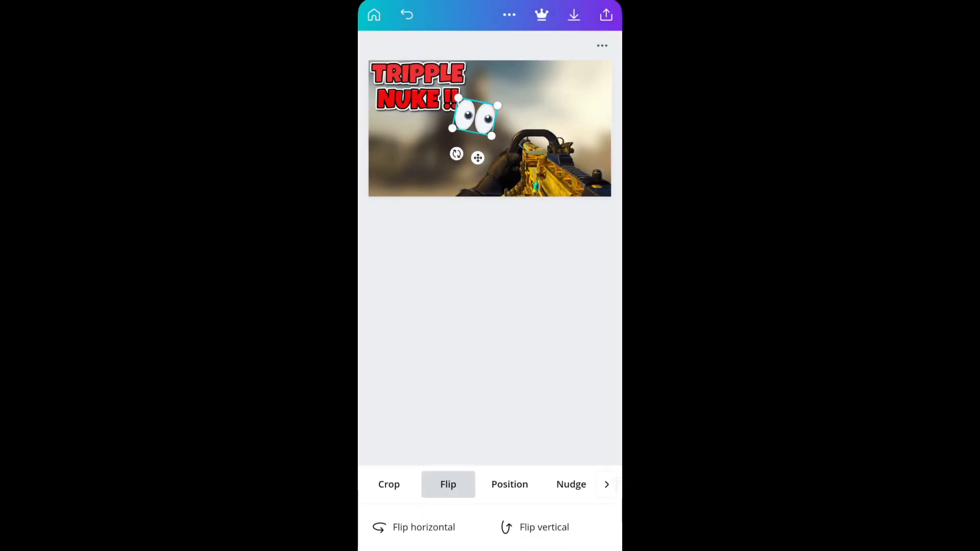
pyautogui.click(422, 94)
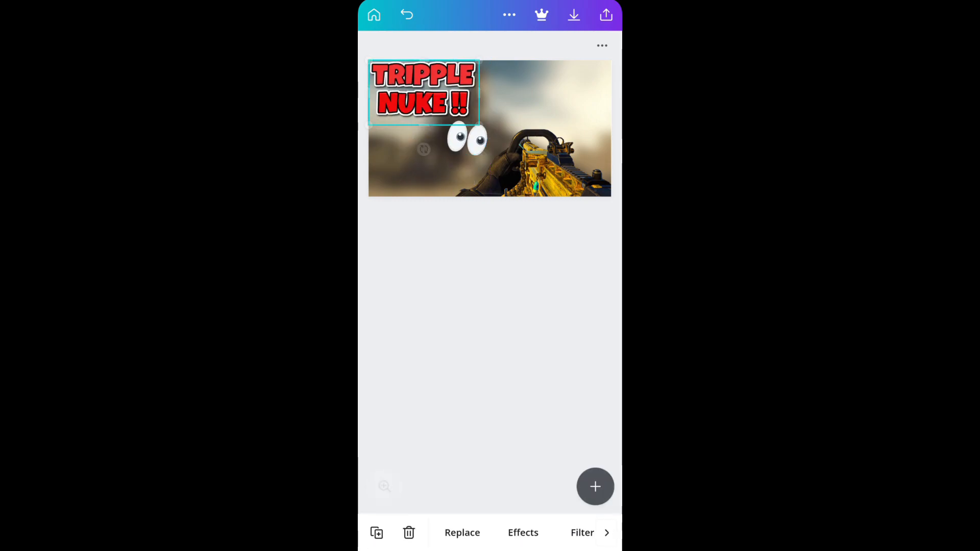
pyautogui.click(594, 486)
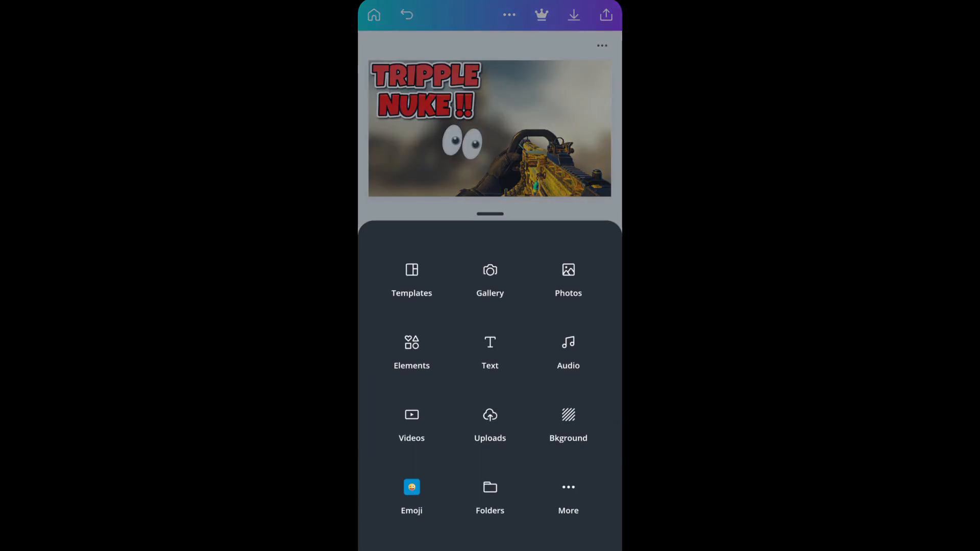
# - Add the USE NUCLEAR BOMB badge and place it larger in the lower-left corner
pyautogui.click(490, 423)
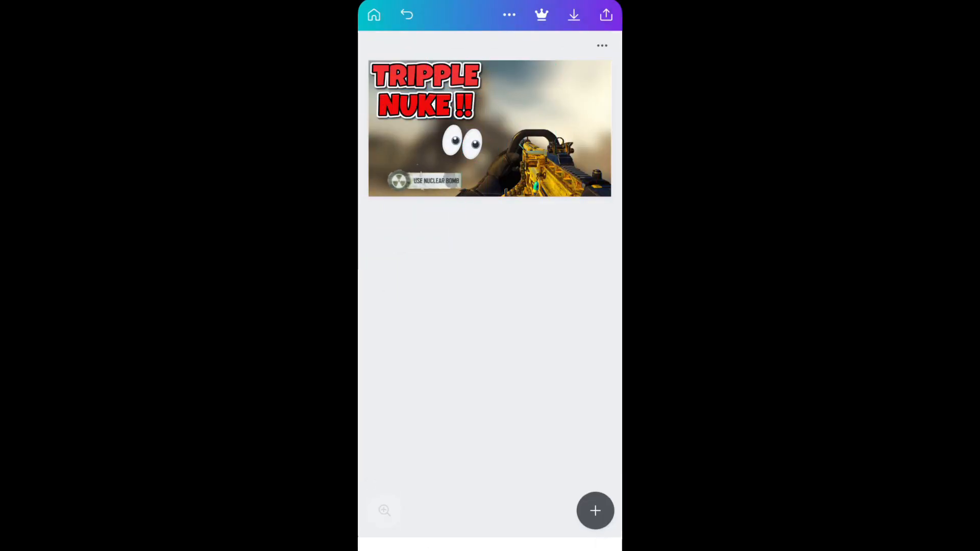
pyautogui.click(462, 143)
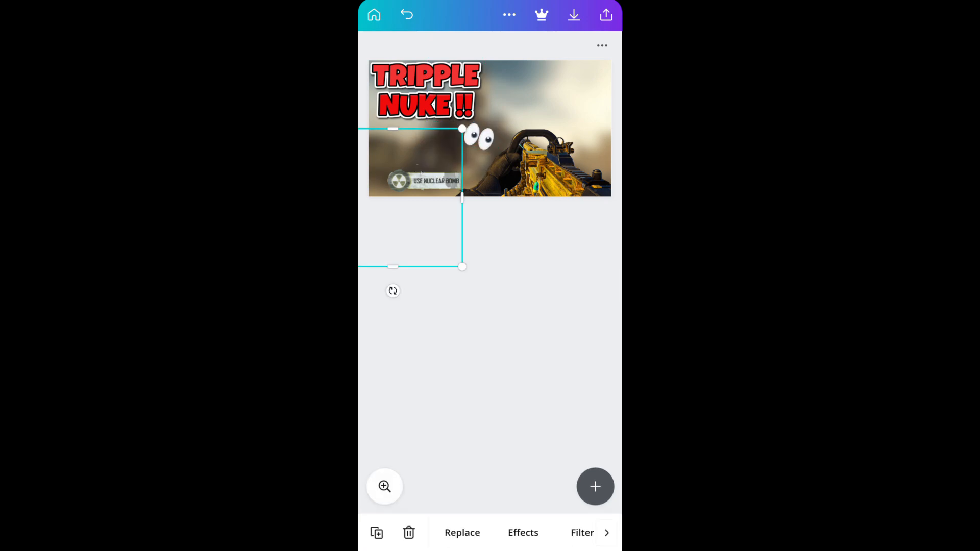
pyautogui.click(568, 464)
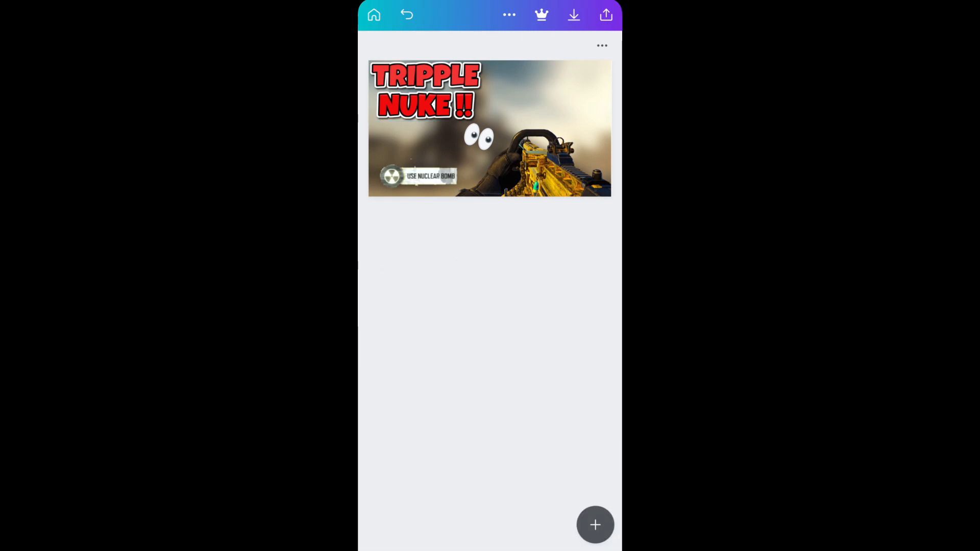
# - Add the Call of Duty Mobile logo top-right and enlarge the eyes emoji slightly
pyautogui.click(448, 142)
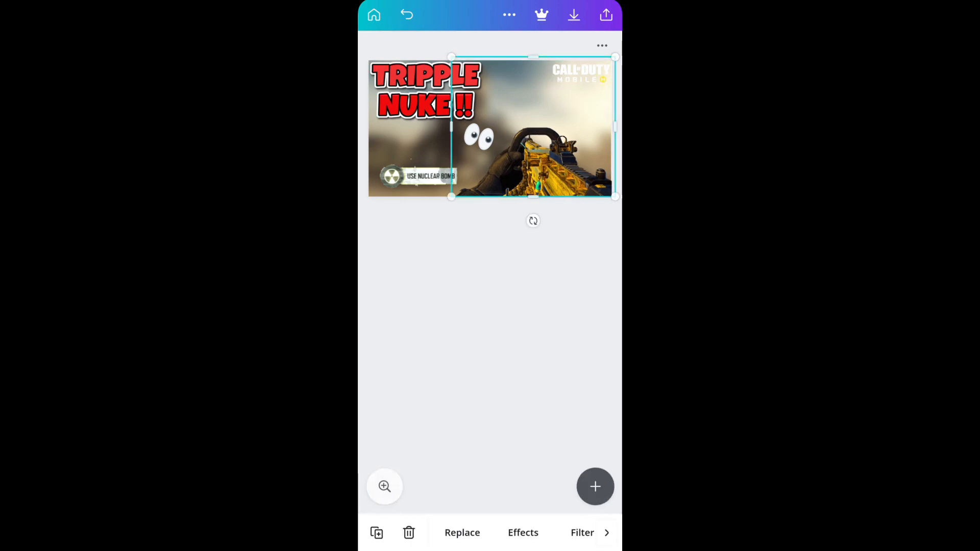
pyautogui.click(489, 344)
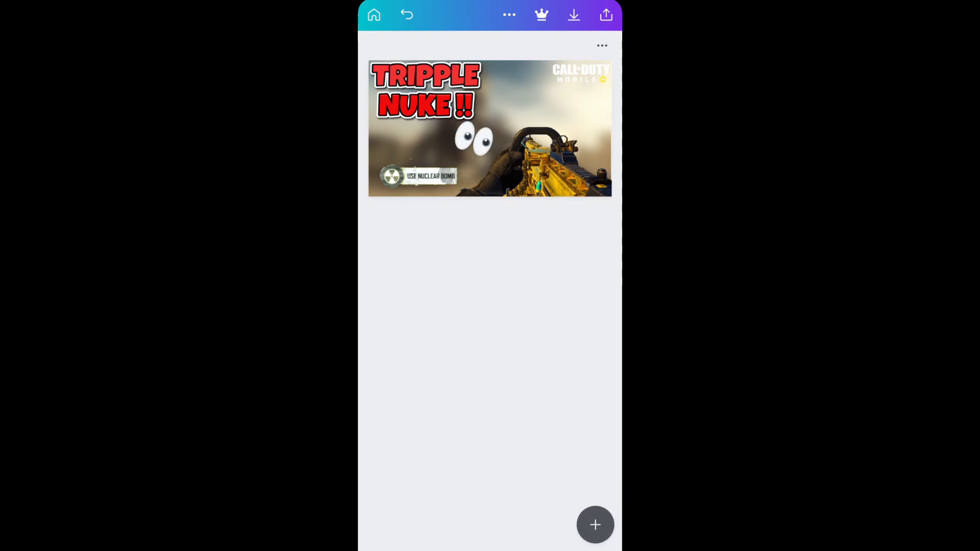